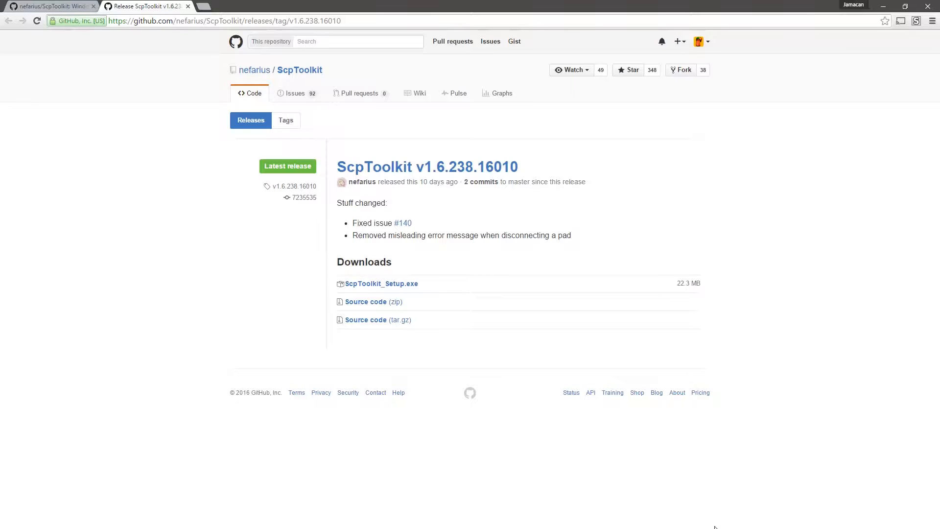
mouse_move(610, 345)
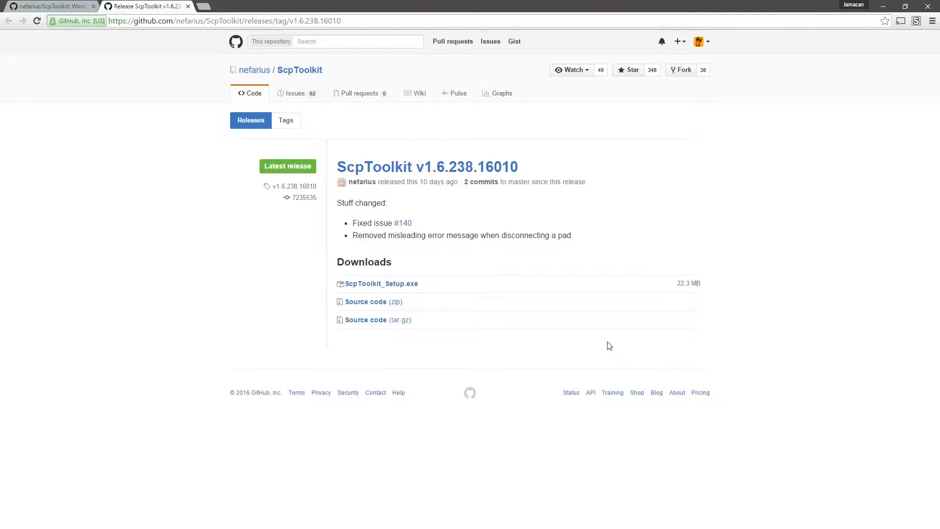
mouse_move(400, 283)
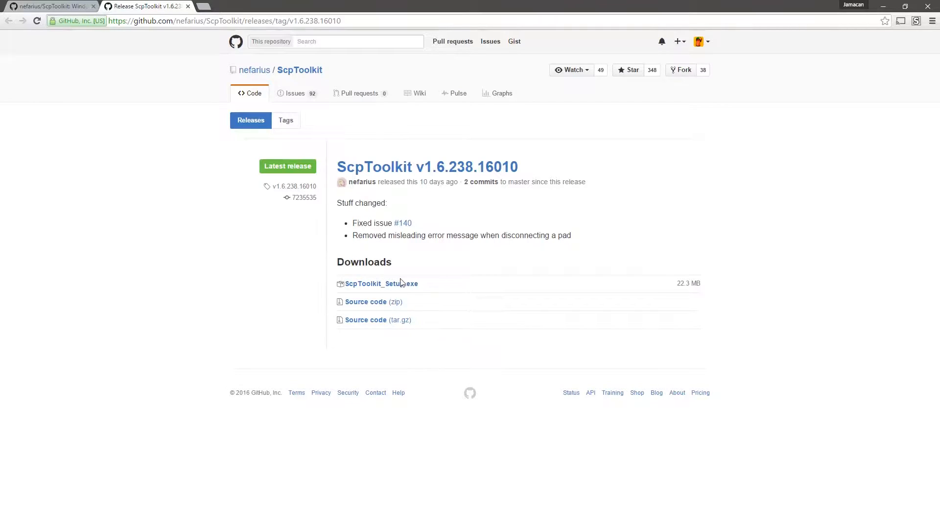
mouse_move(381, 283)
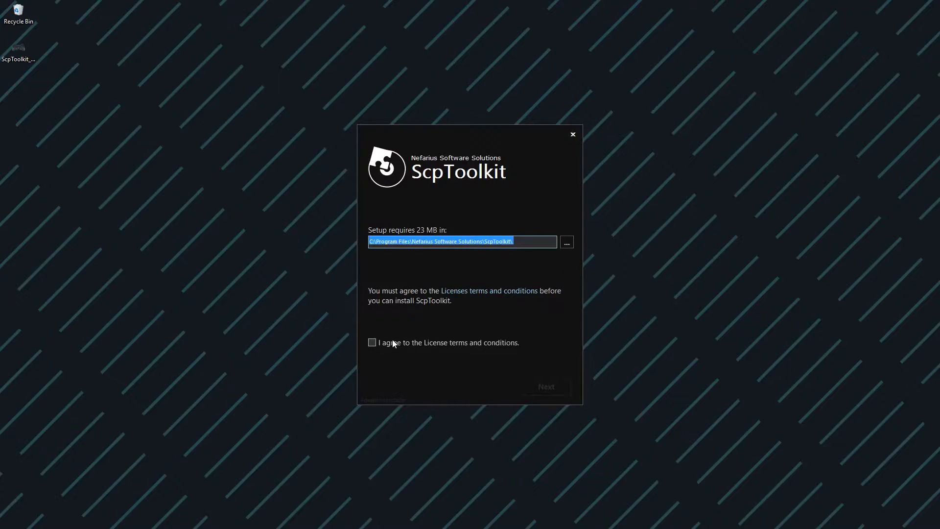
Accept the ScpToolkit license and install it with default features, approving the UAC prompt
click(371, 342)
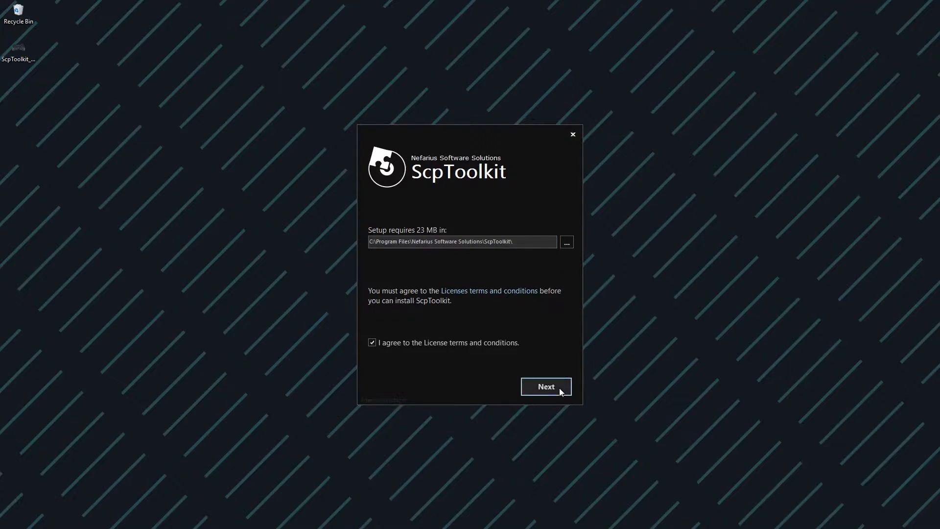
click(544, 386)
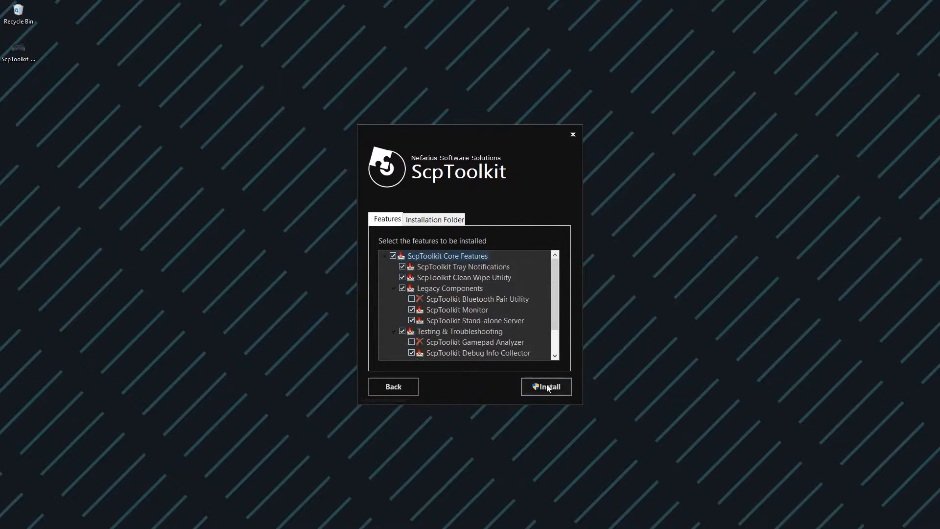
click(546, 387)
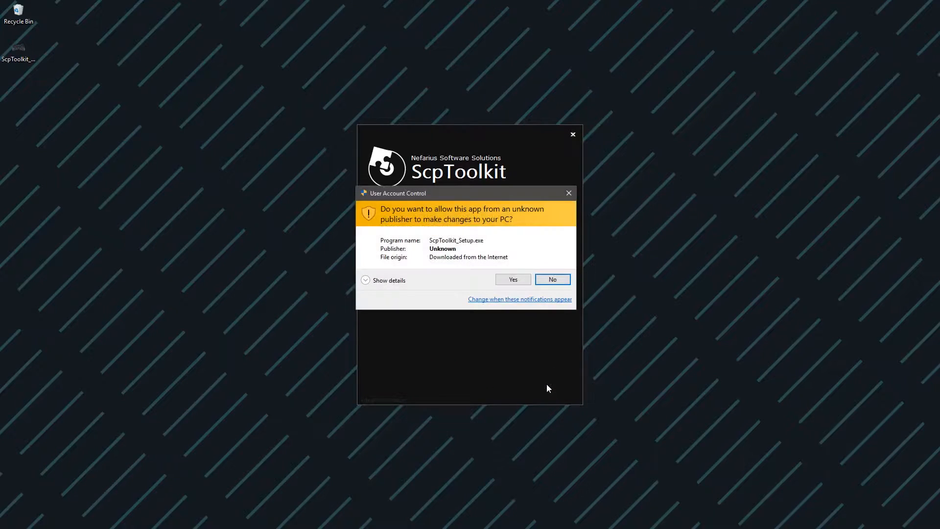
click(513, 280)
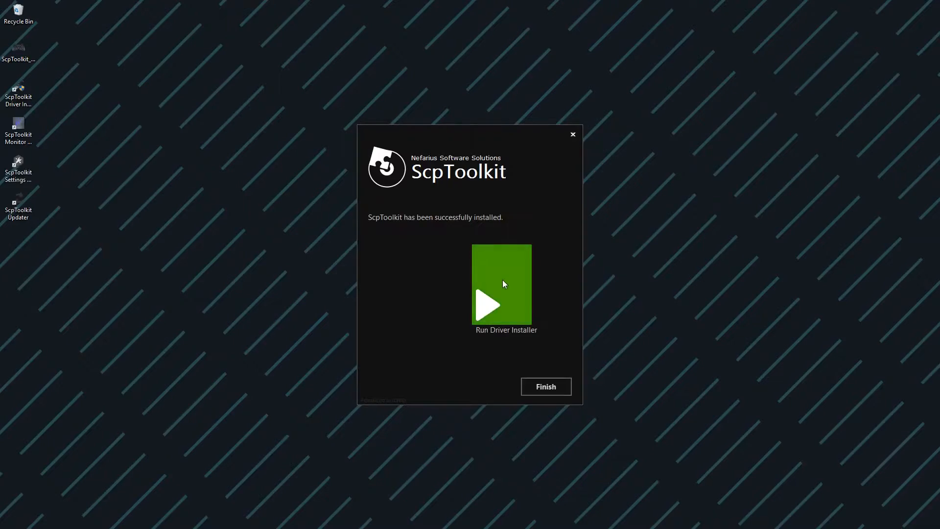
mouse_move(500, 290)
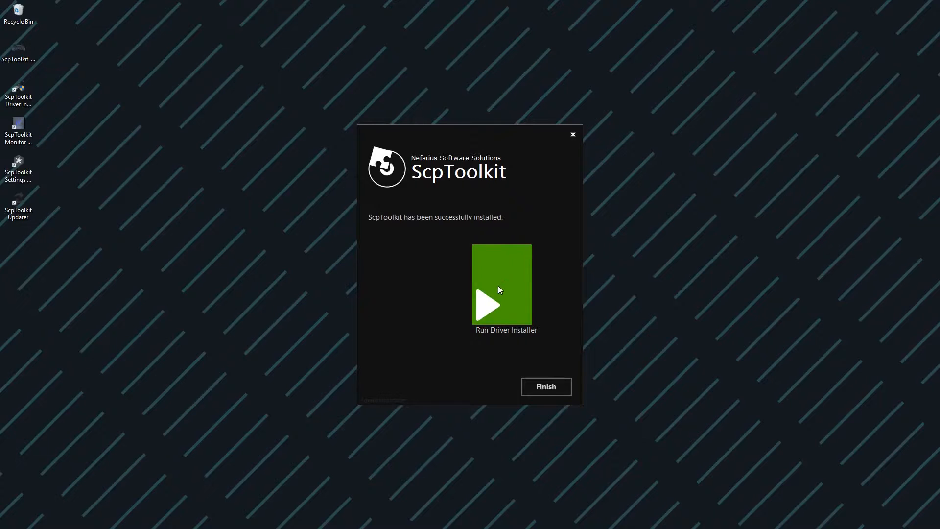
Launch the ScpToolkit Driver Installer as administrator and finish the setup wizard
click(500, 304)
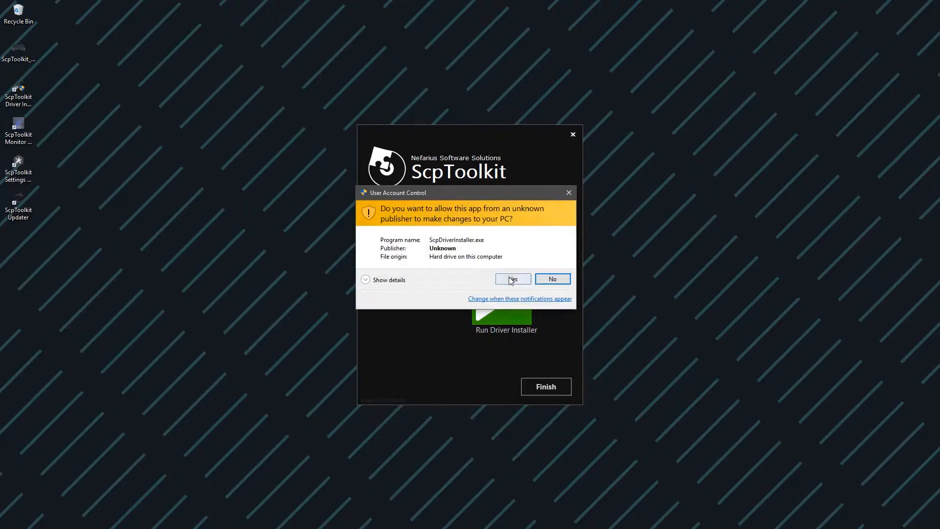
click(511, 278)
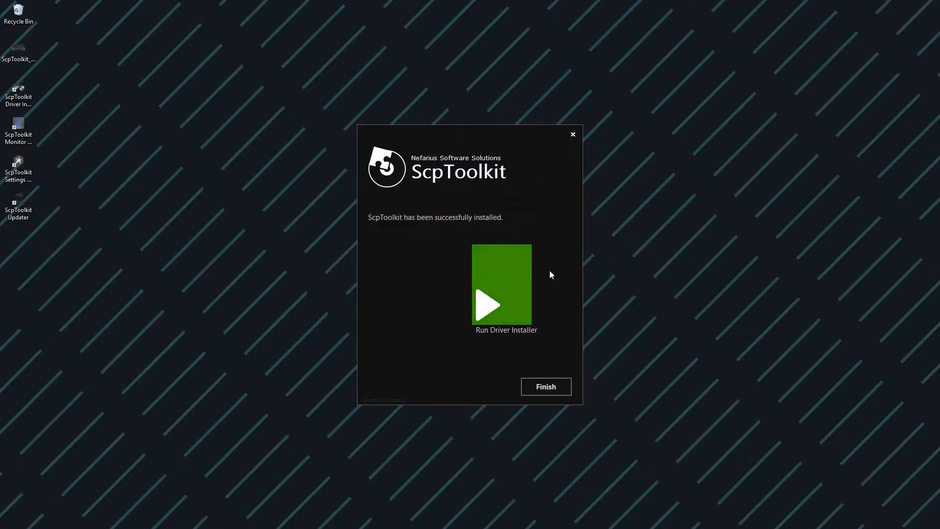
click(501, 306)
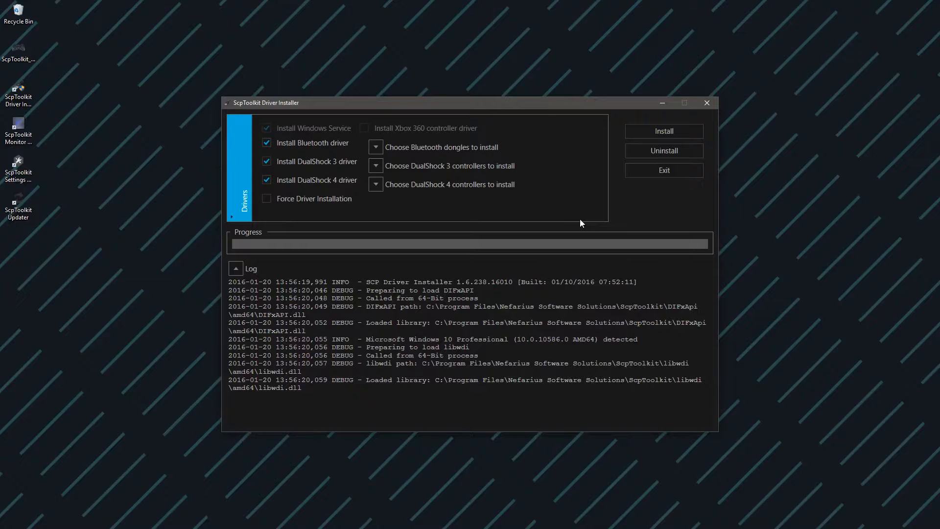
mouse_move(418, 212)
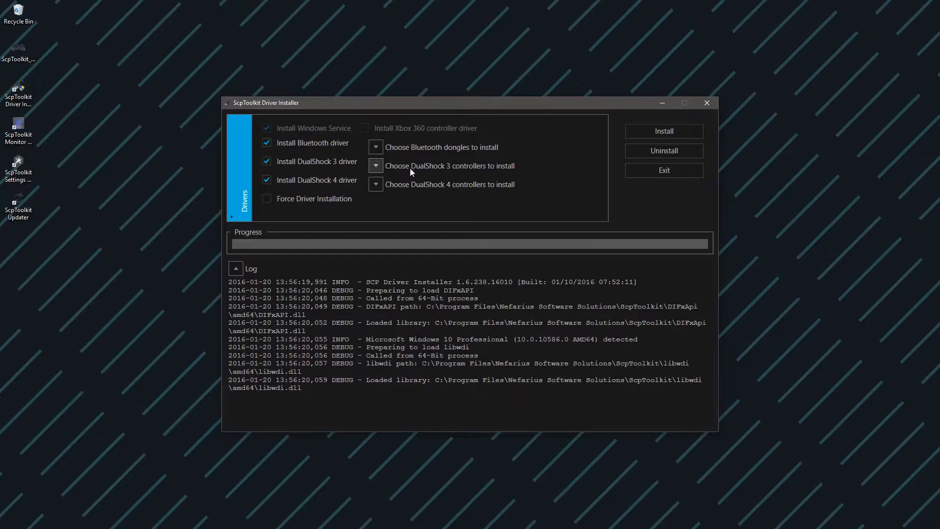
mouse_move(382, 166)
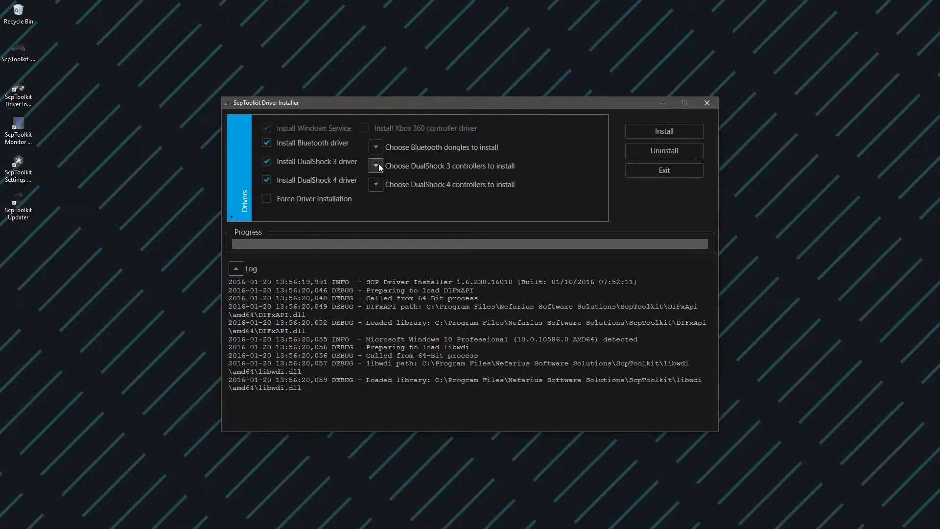
Expand the DualShock 3 controller list to show connected devices like the PLAYSTATION(R)3 Controller
click(376, 165)
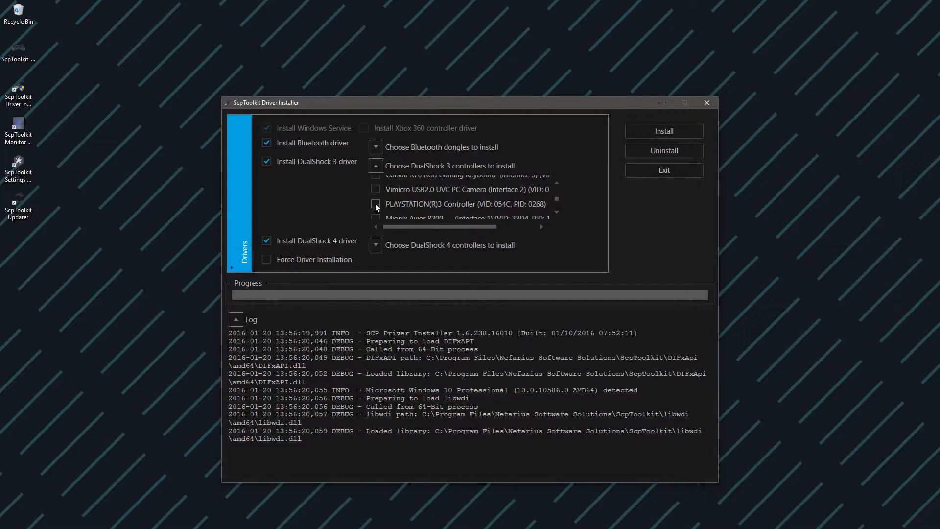
Select the PLAYSTATION(R)3 Controller, install its driver, and dismiss the completion notifications
click(375, 204)
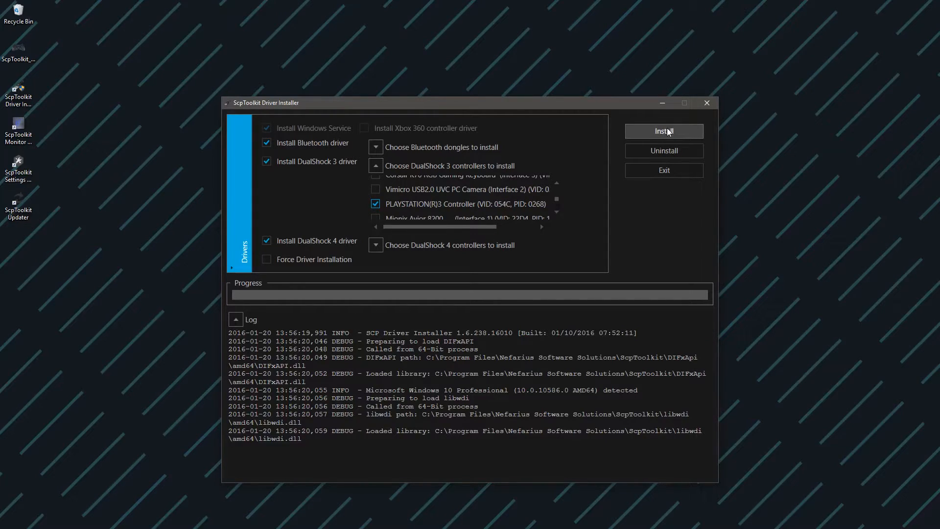
click(664, 131)
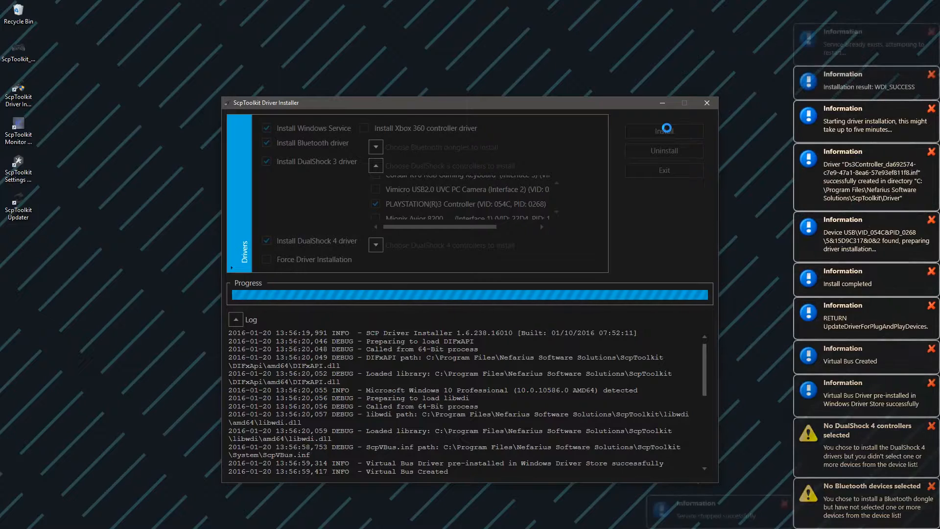
click(663, 130)
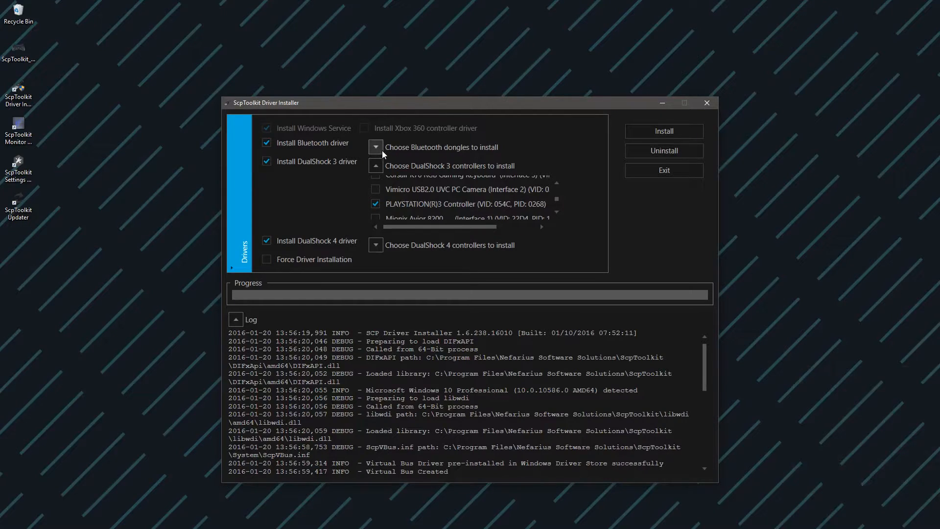
Expand the Bluetooth dongle list, select CSR8510 A10, and install its driver
click(375, 147)
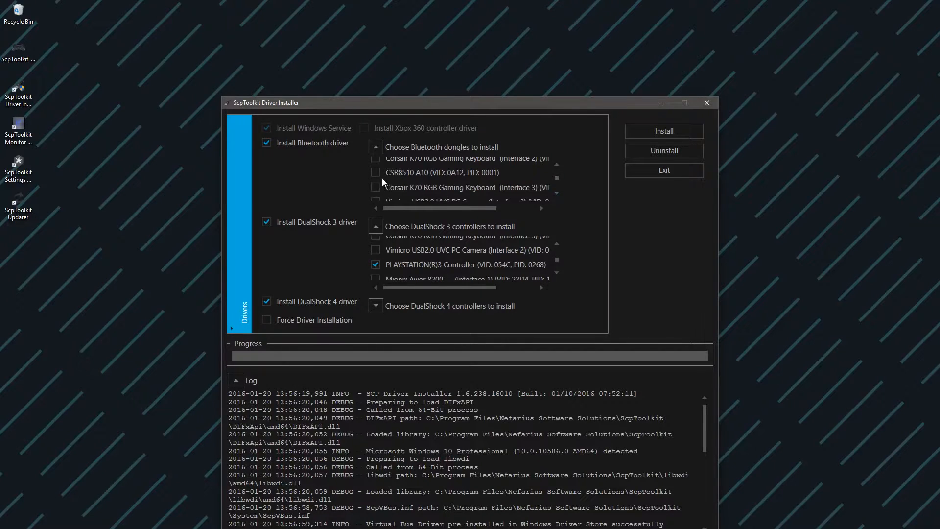
click(376, 173)
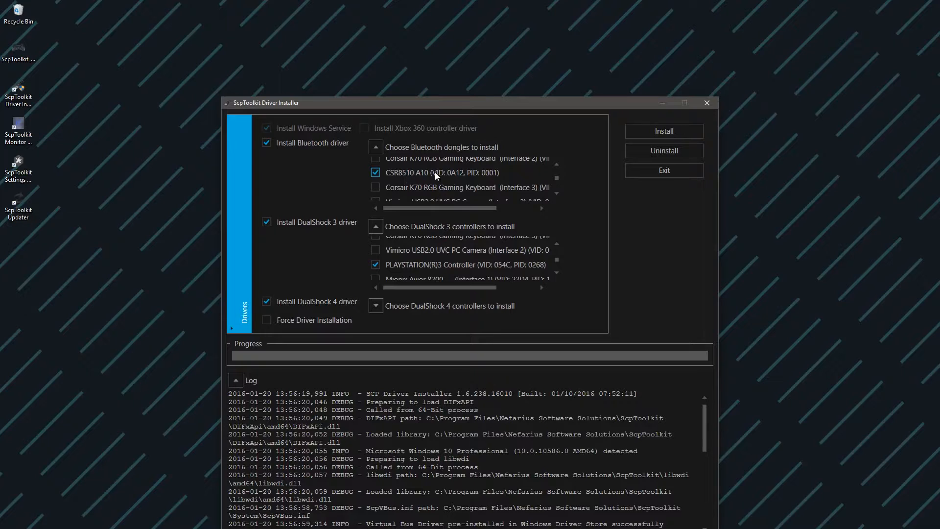
mouse_move(460, 175)
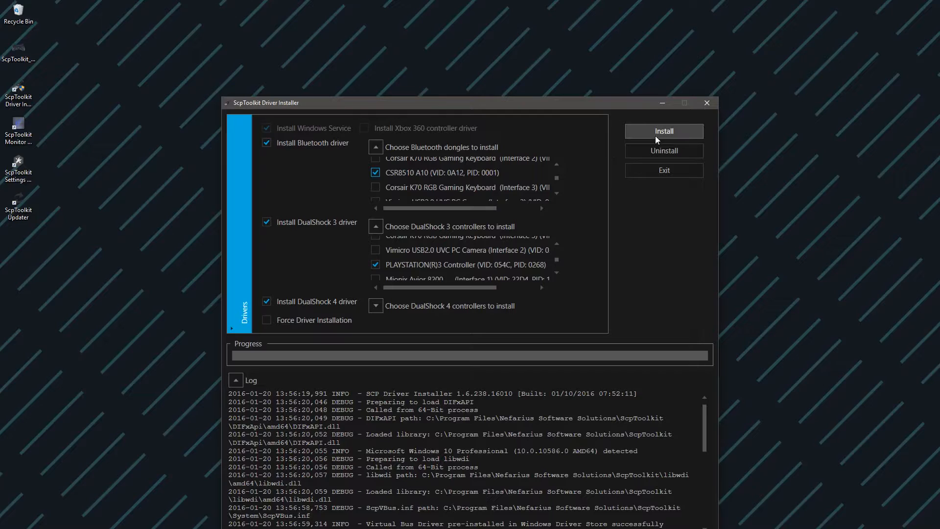
click(664, 131)
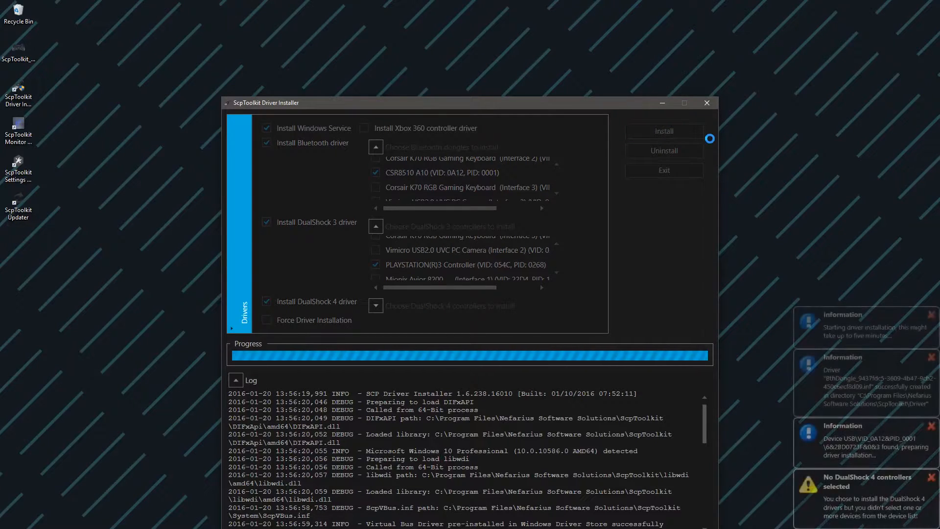